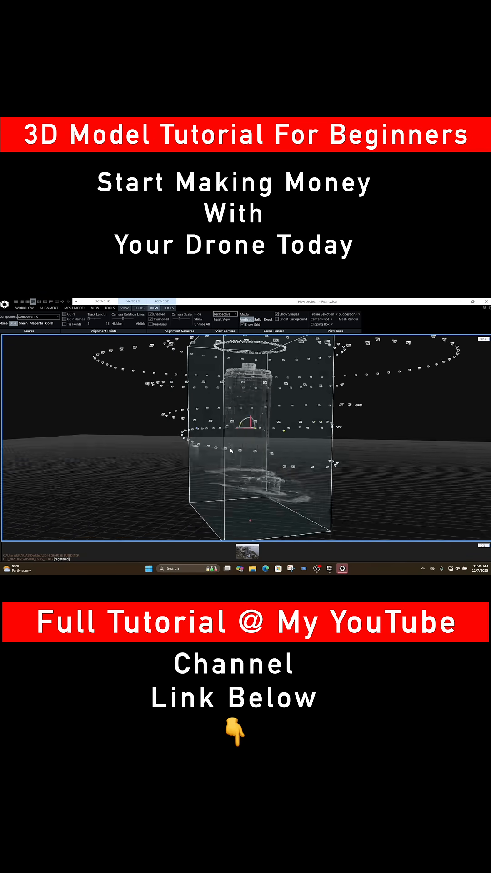
Step: Show the reconstruction region, mesh model and export tools from the TOOLS ribbon
{"action": "left_click", "coordinate": [170, 308]}
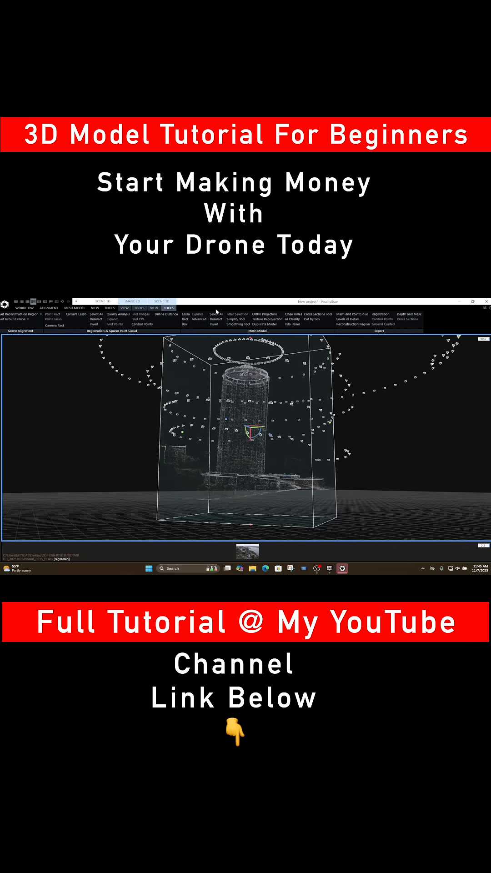